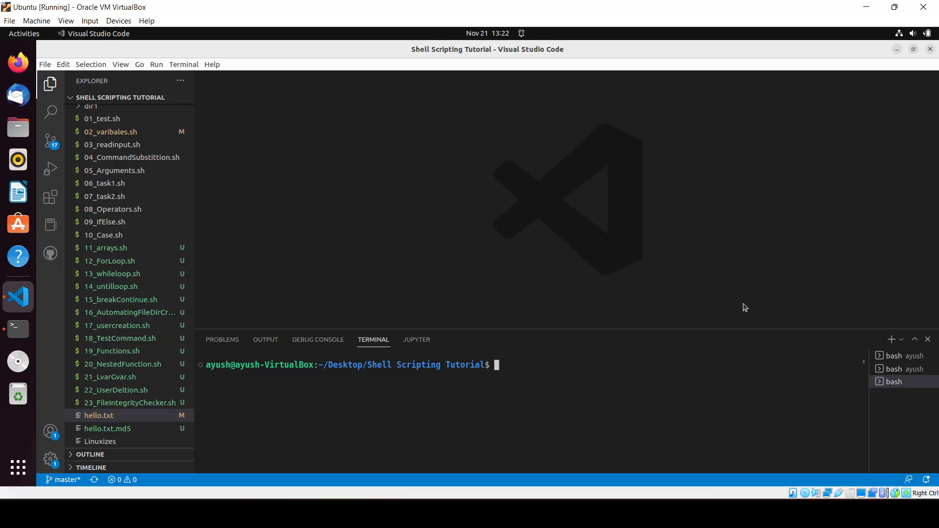
mouse_move(327, 200)
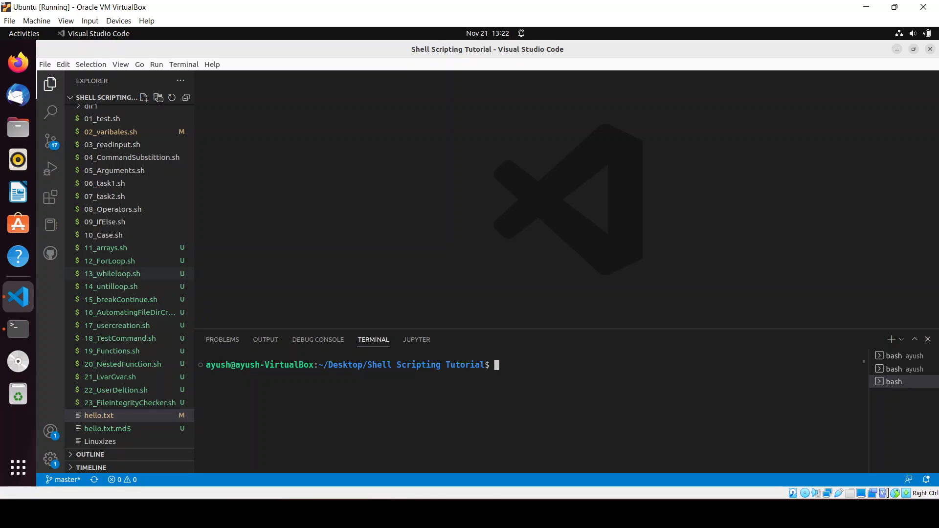
Create the new file 24_CloneRepo.sh in the Shell Scripting Tutorial folder.
left_click(144, 97)
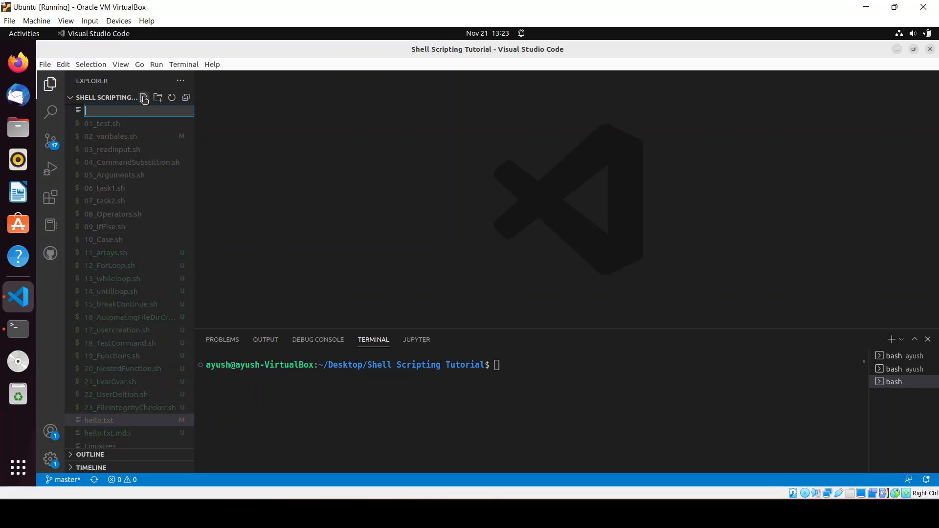
type("24_c")
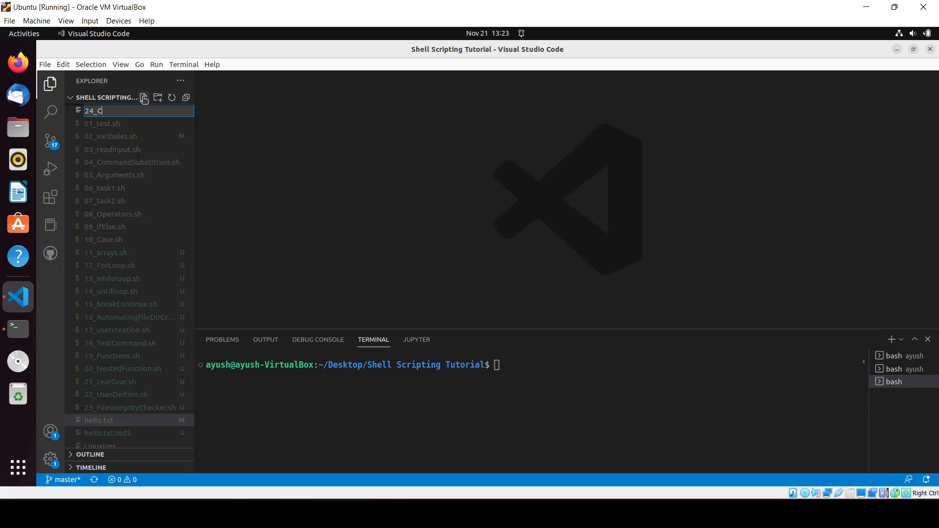
type("l")
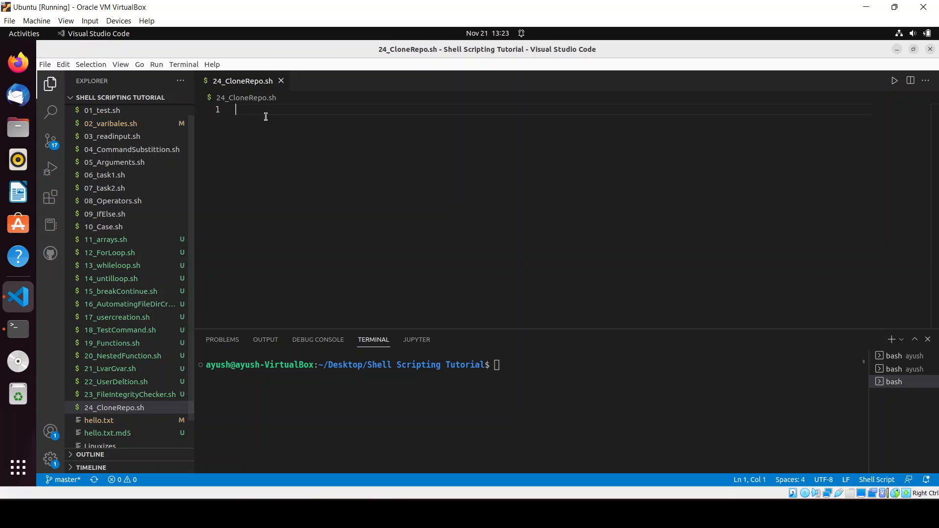
Begin the script with the #!/bin/bash shebang and blank lines below it.
type("#!/bin/bash")
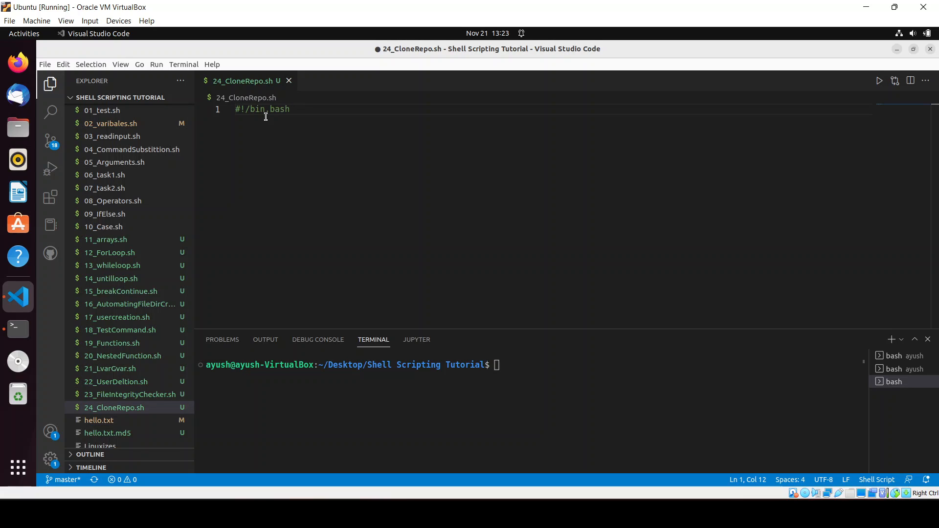
left_click(273, 109)
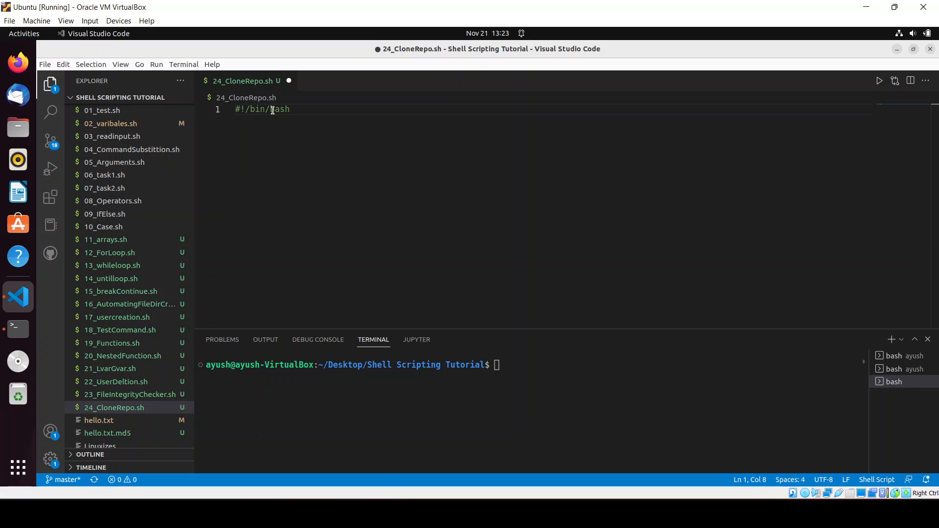
key("Enter")
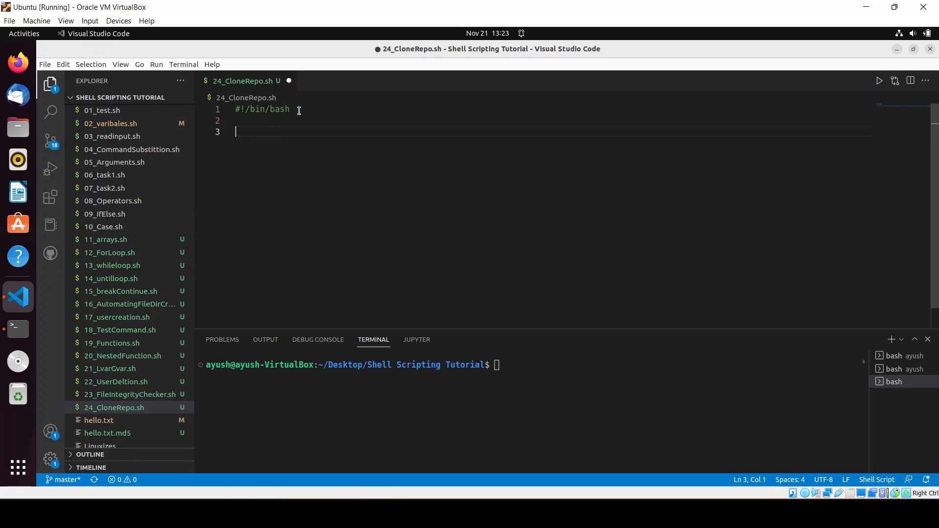
Add the comment '# usecase: Read link, git command' and save the script.
type("usecase:")
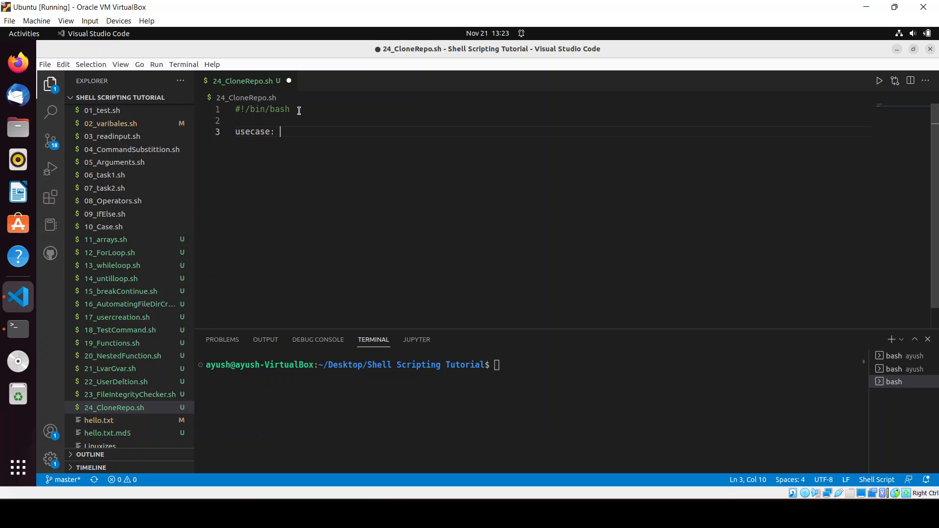
type("Read")
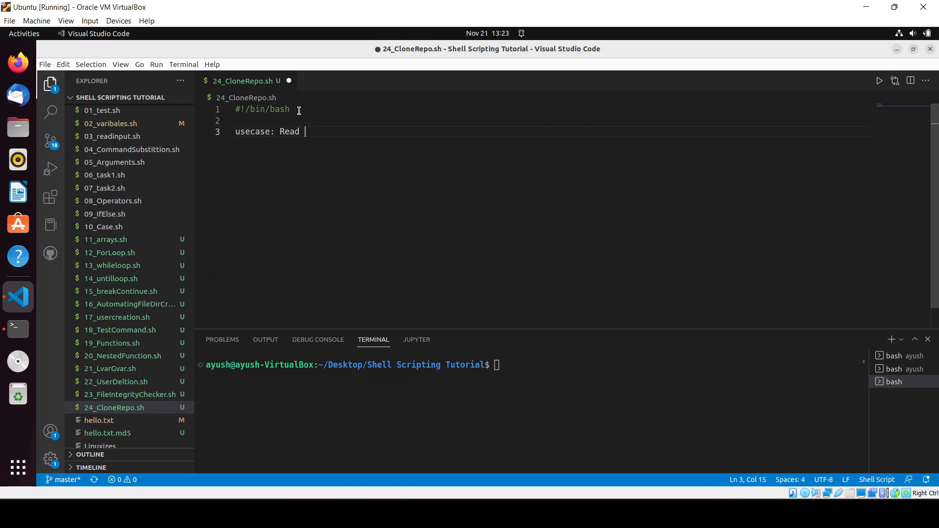
type("li")
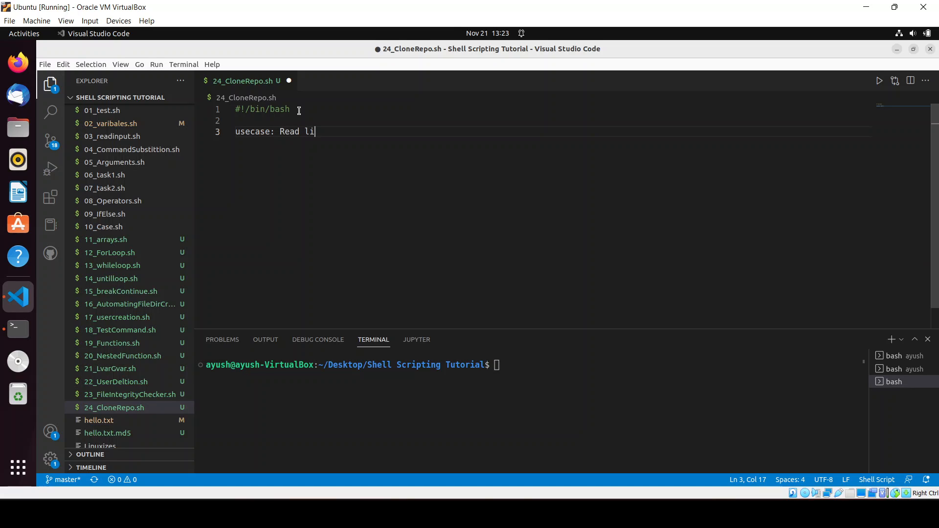
type("nk , g")
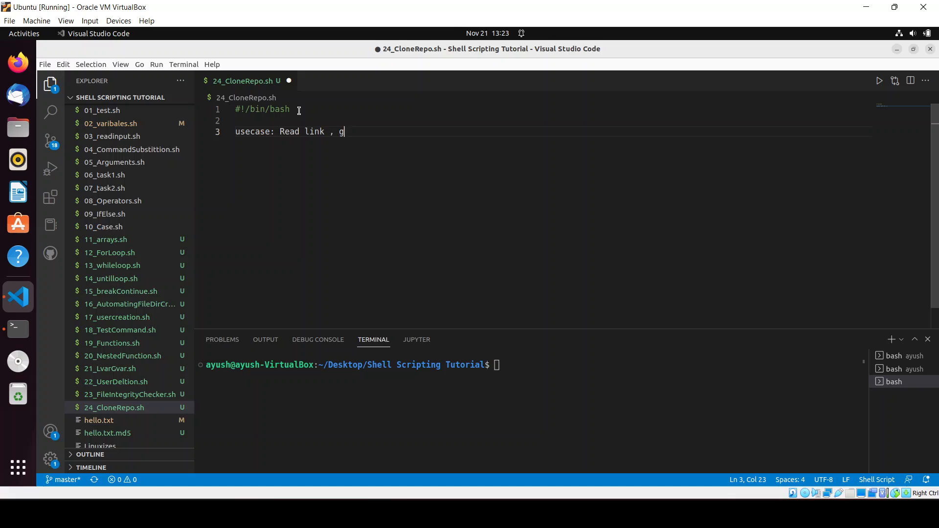
type("it command")
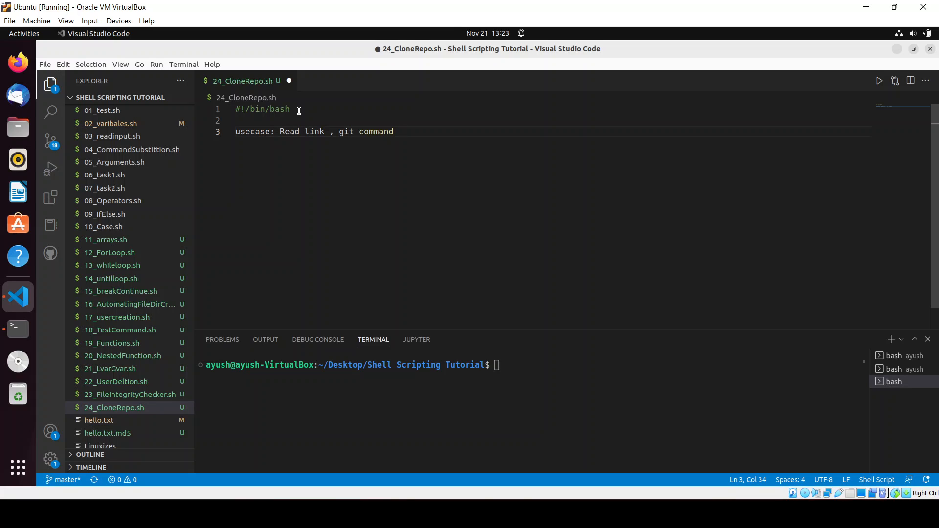
type("#")
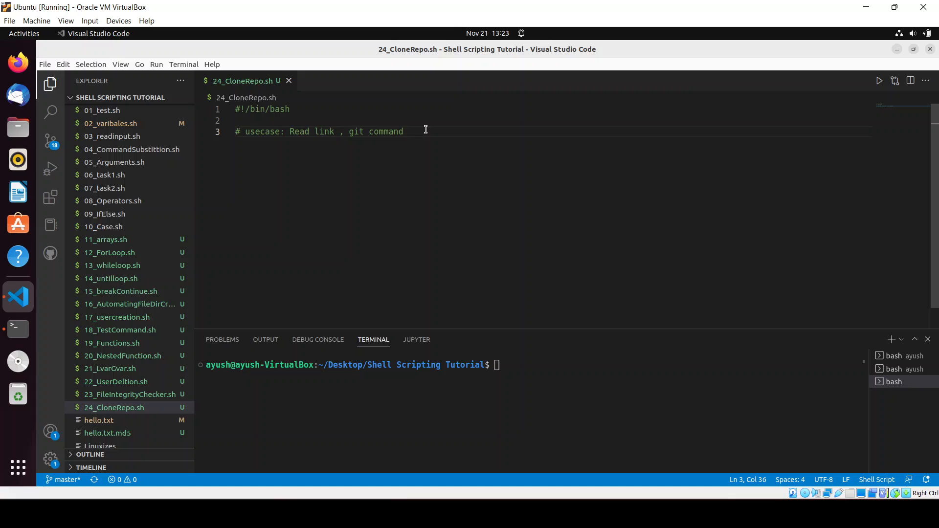
key("Enter")
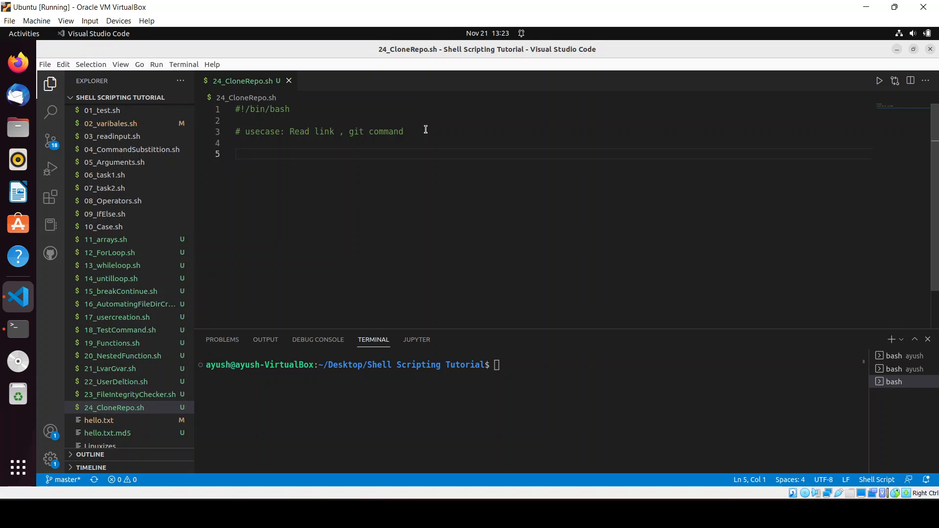
Echo the prompt "Enter the repository link :" and read the answer into replolink.
type("read")
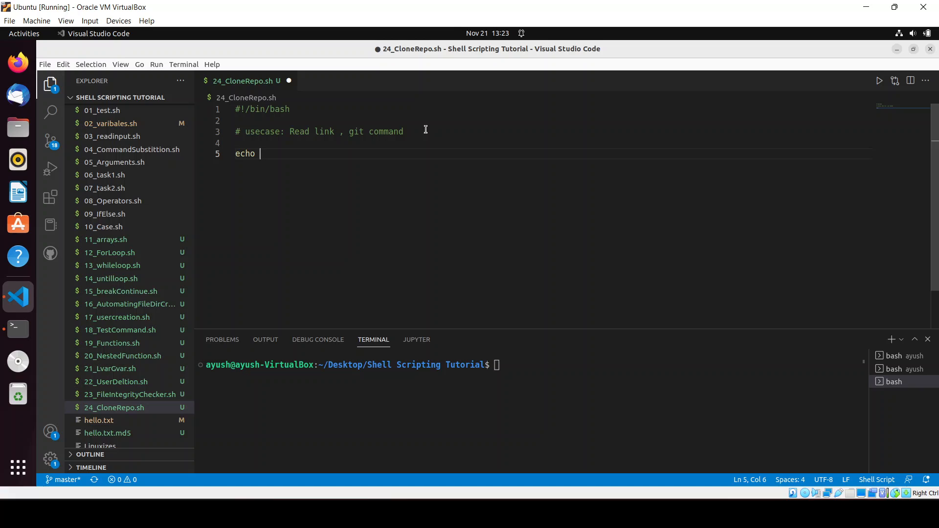
type("\"Enter the")
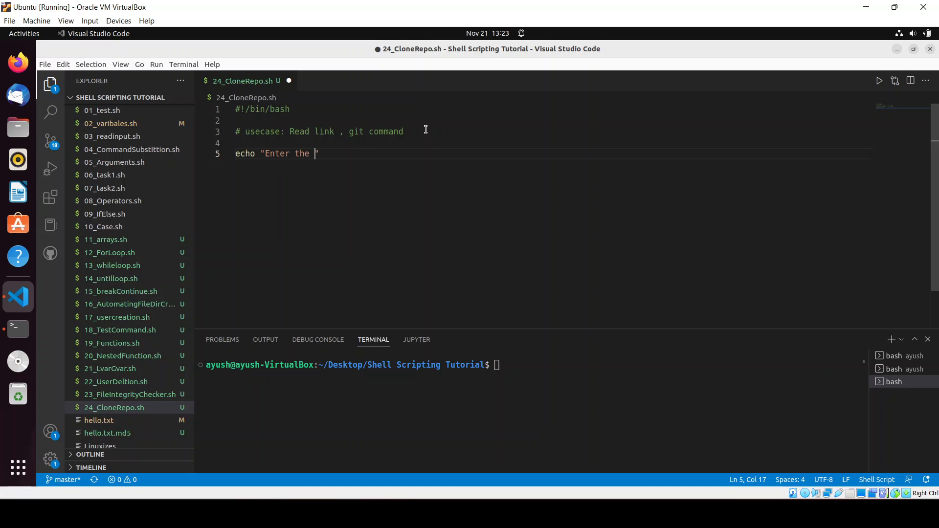
type("reposi")
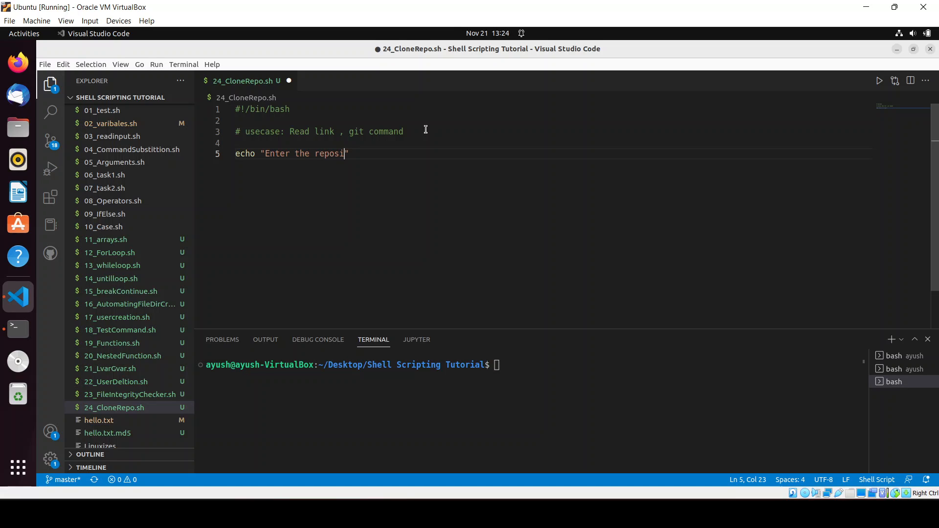
type("tory link :")
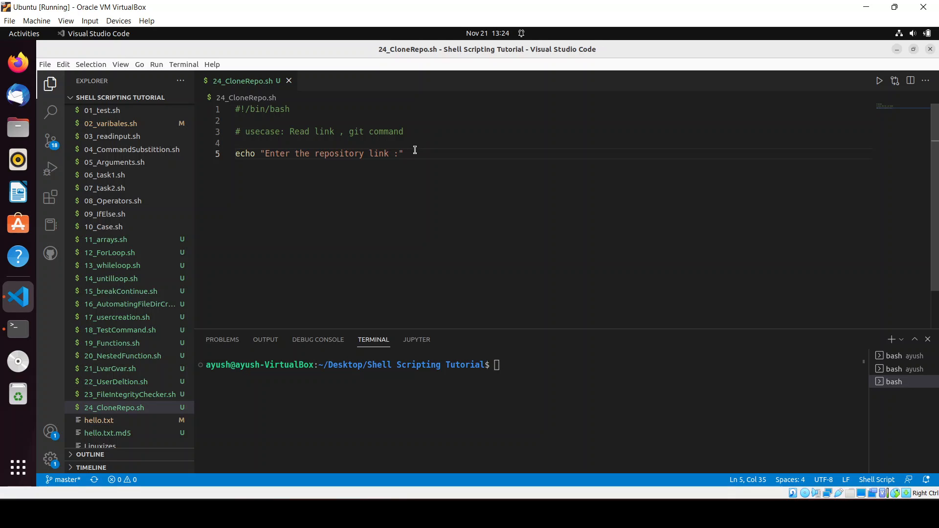
key("Enter")
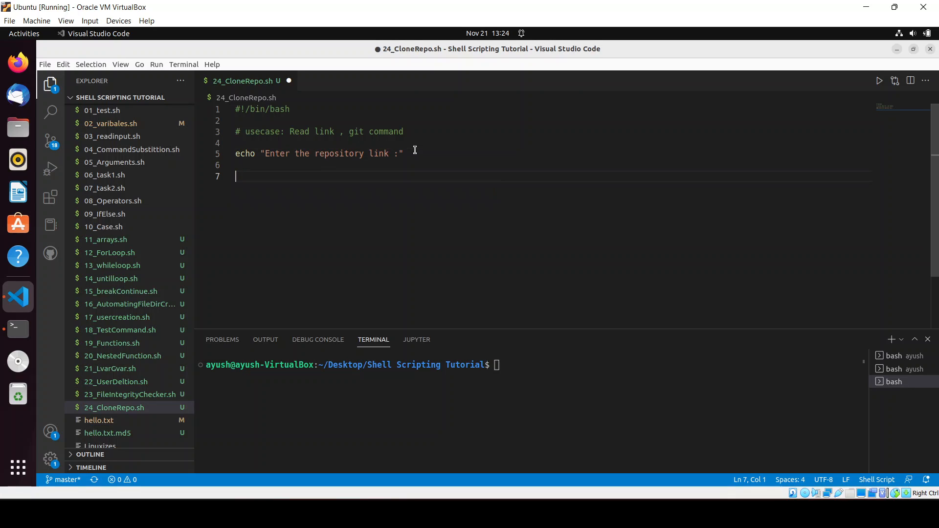
type("read replolink")
type("funciton")
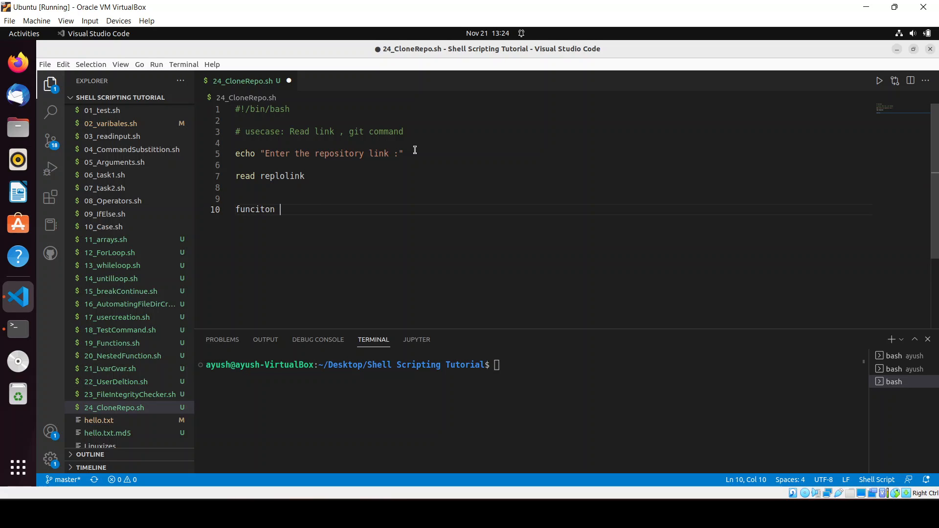
Define getrepo(){ } that echoes "Getting Repository Please Wiat....".
type("getre")
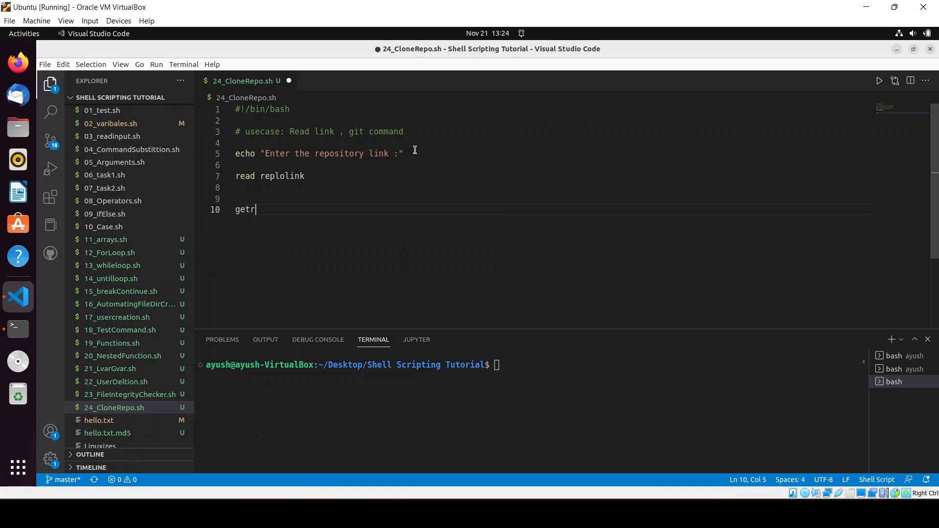
type("epo(){")
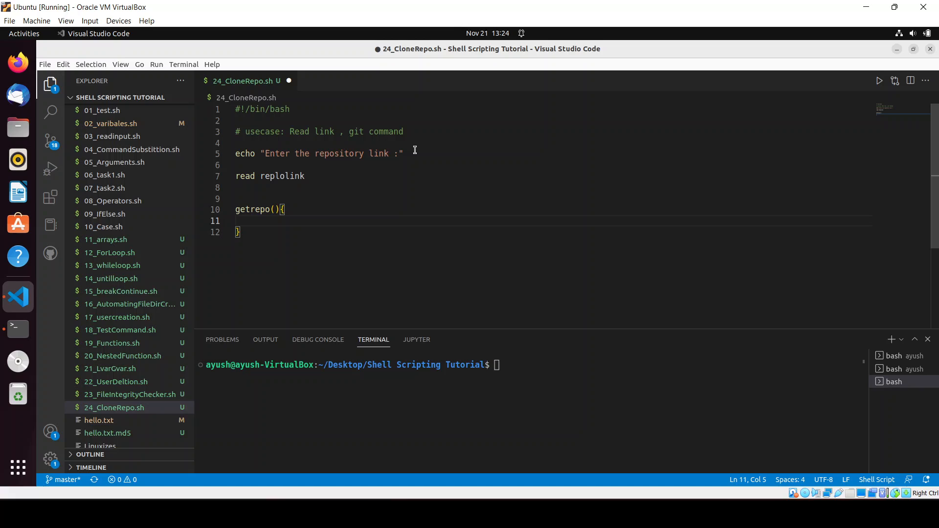
type("echo \"")
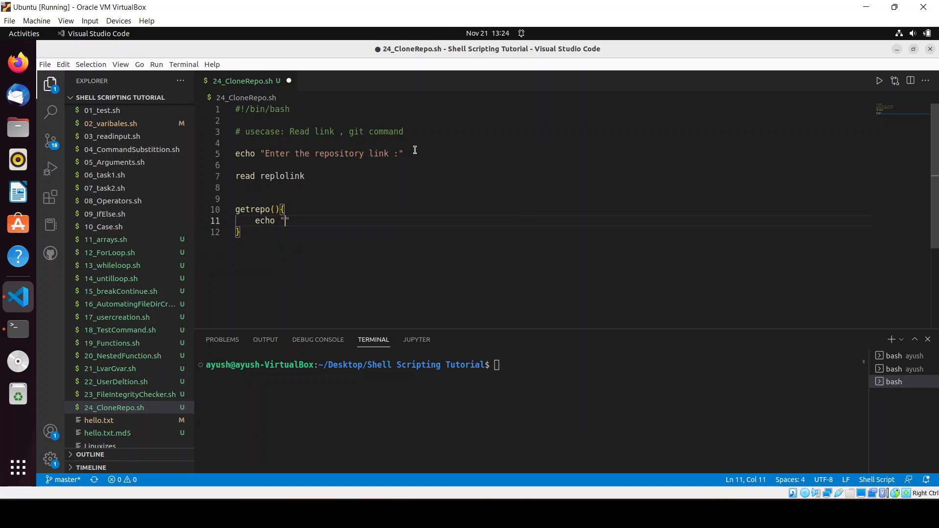
type("Getting Re")
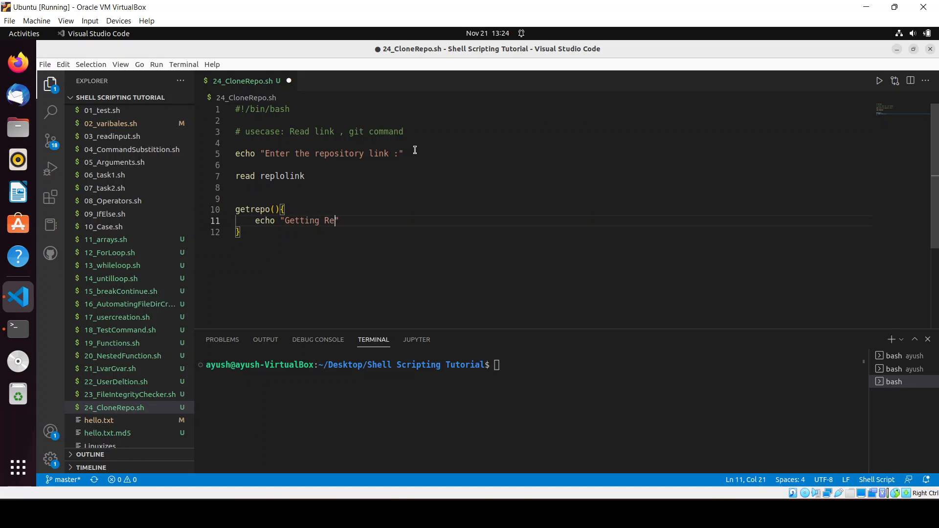
type("pository")
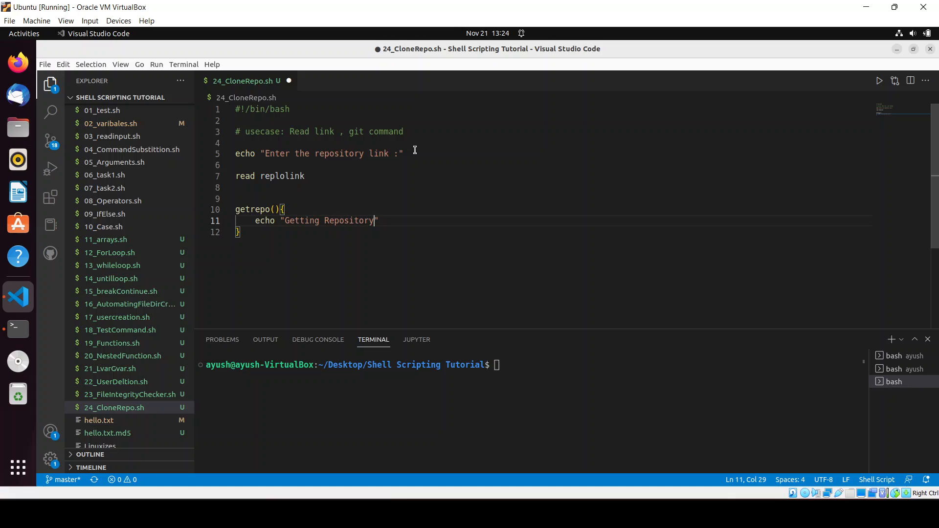
type("Please Wiat....")
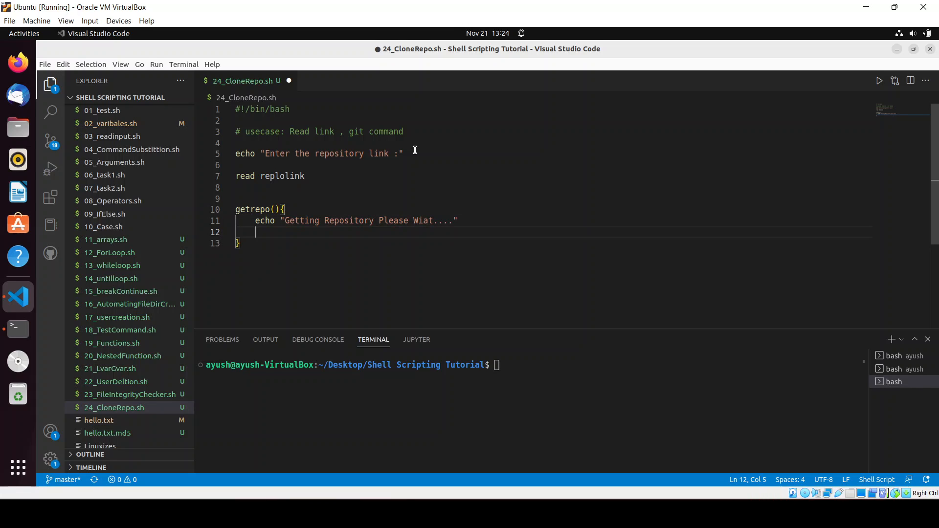
Add git clone $replolink inside the getrepo function.
type("git c")
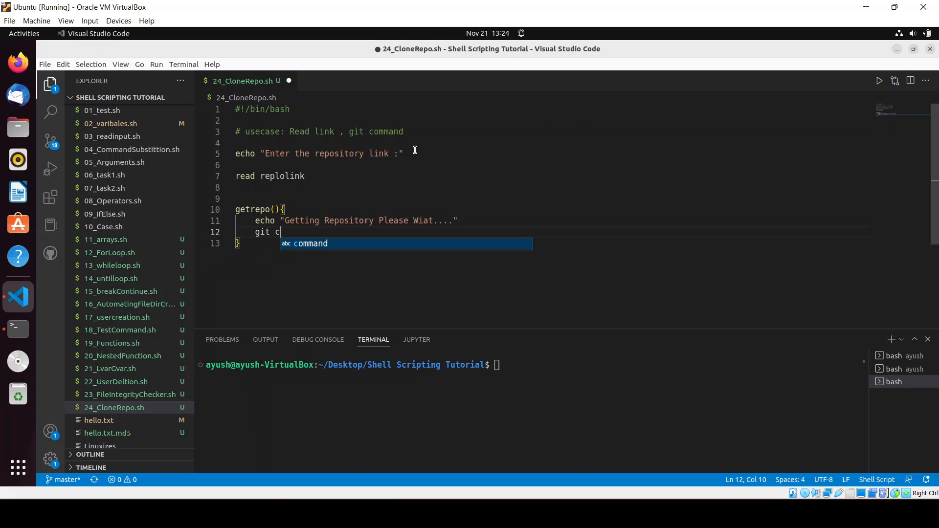
type("l")
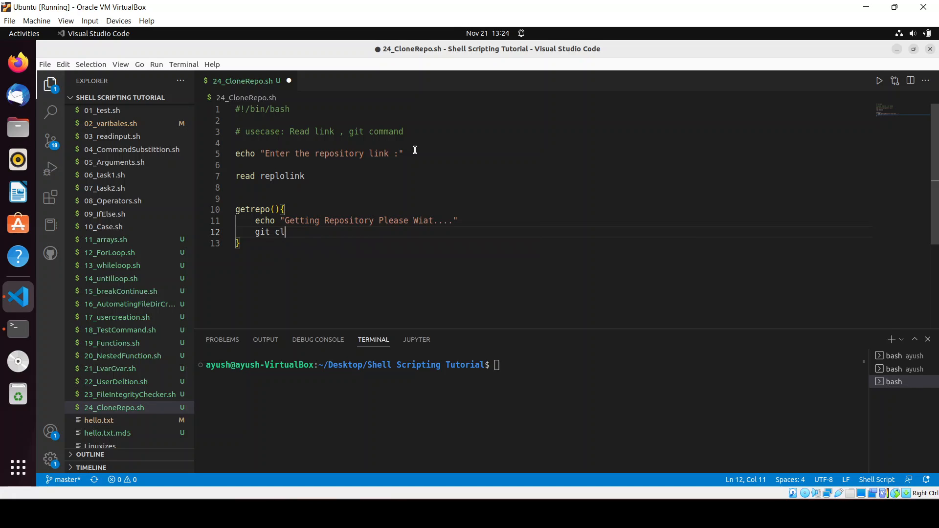
type("one")
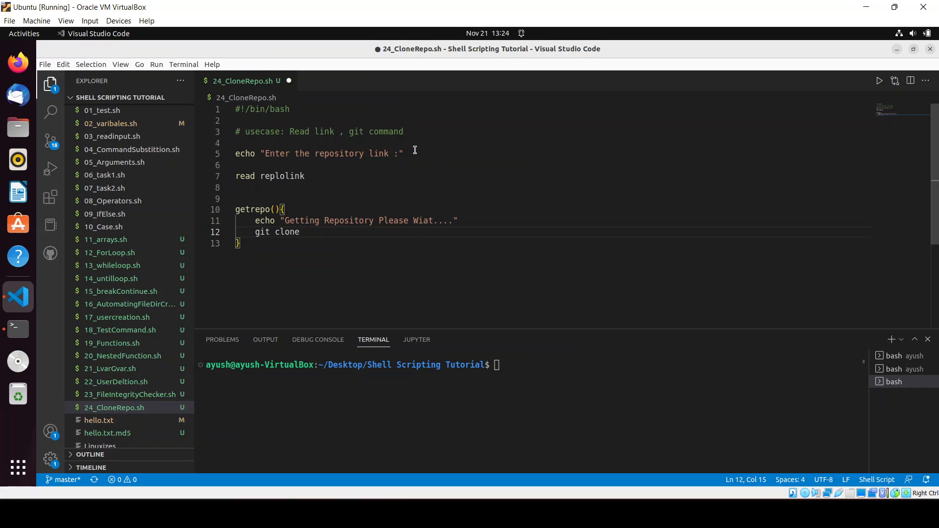
type("$replolink")
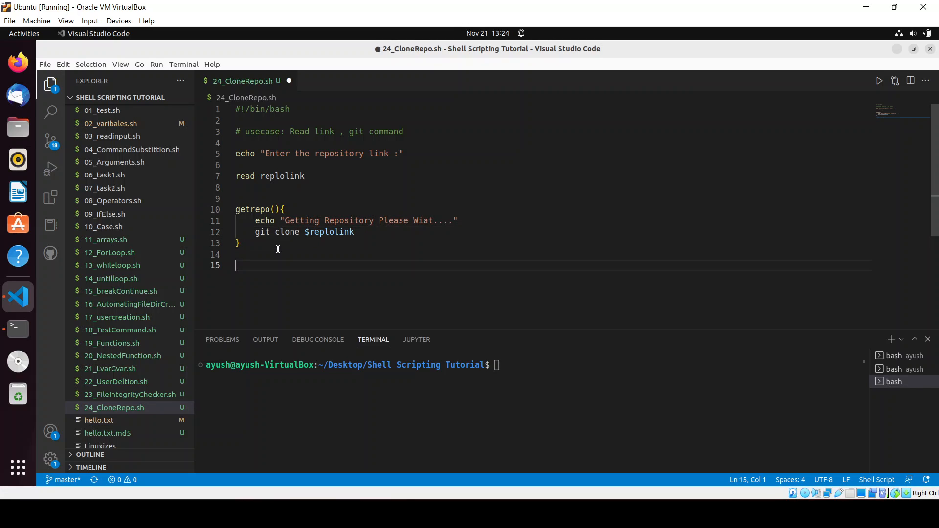
Call getrepo at the end, save, then chmod +x 24_CloneRepo.sh and clear the terminal.
type("getrepo")
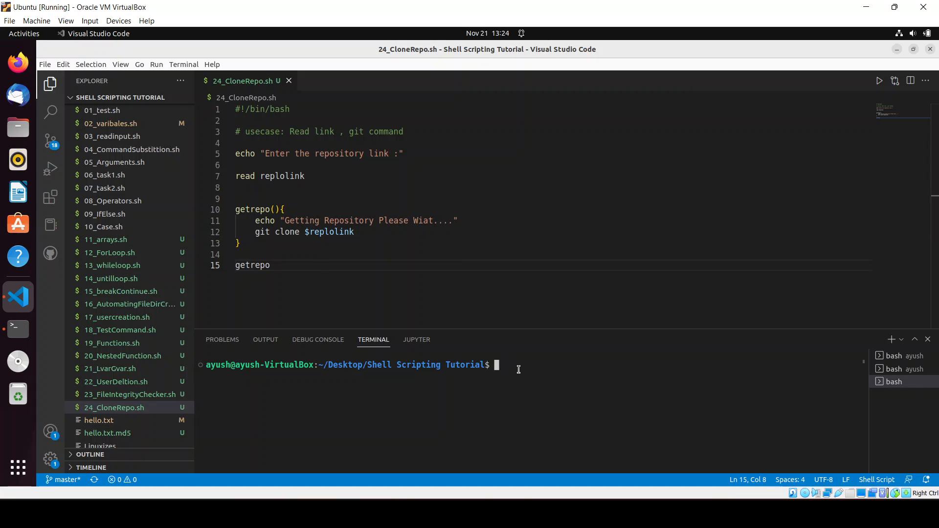
type("chmod +x 24_CloneRepo.sh")
type("clea")
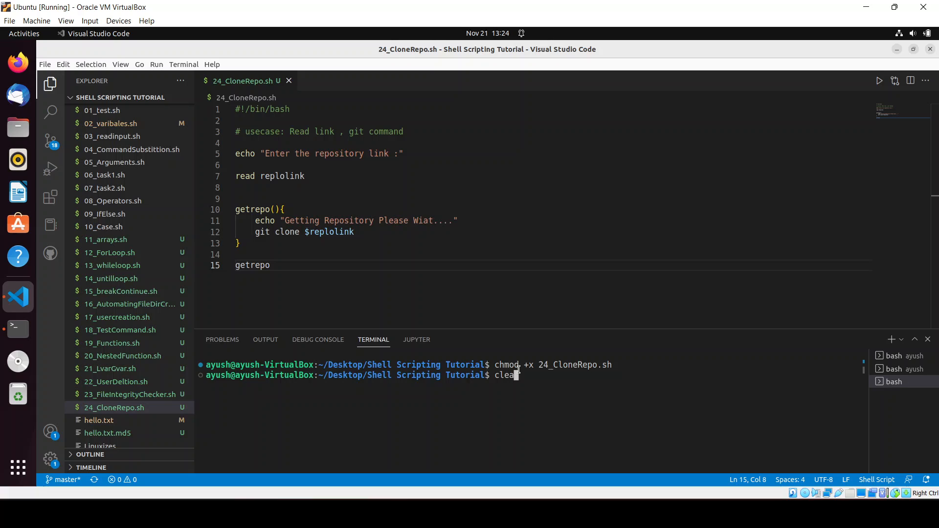
key("Return")
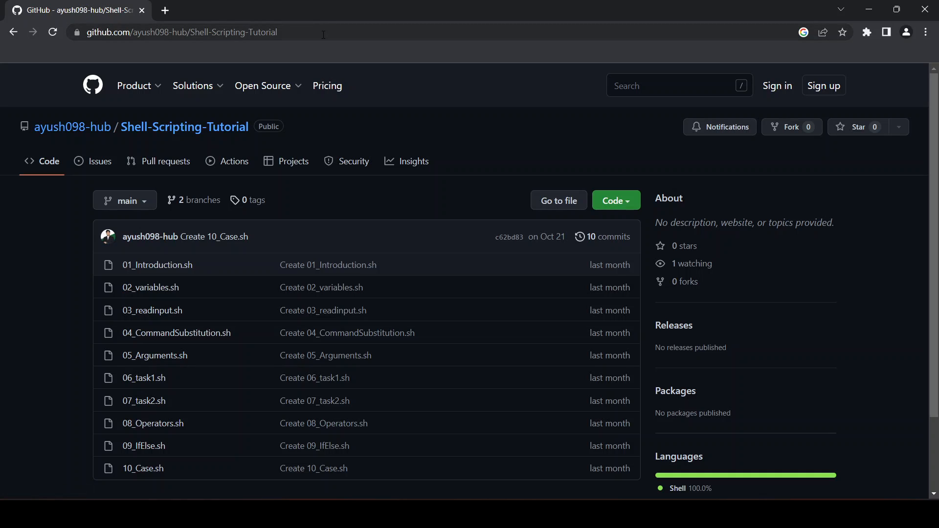
Copy the Shell-Scripting-Tutorial repository URL from the browser address bar.
left_click(180, 32)
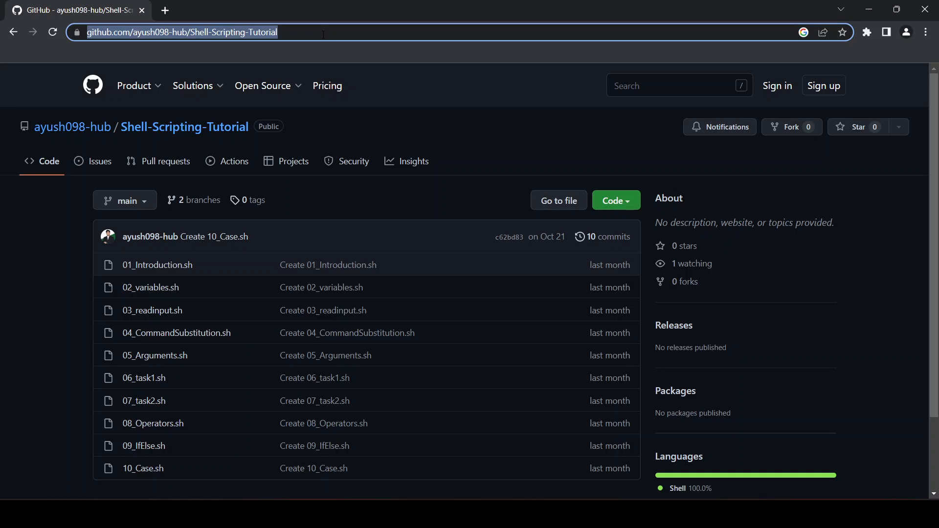
mouse_move(372, 78)
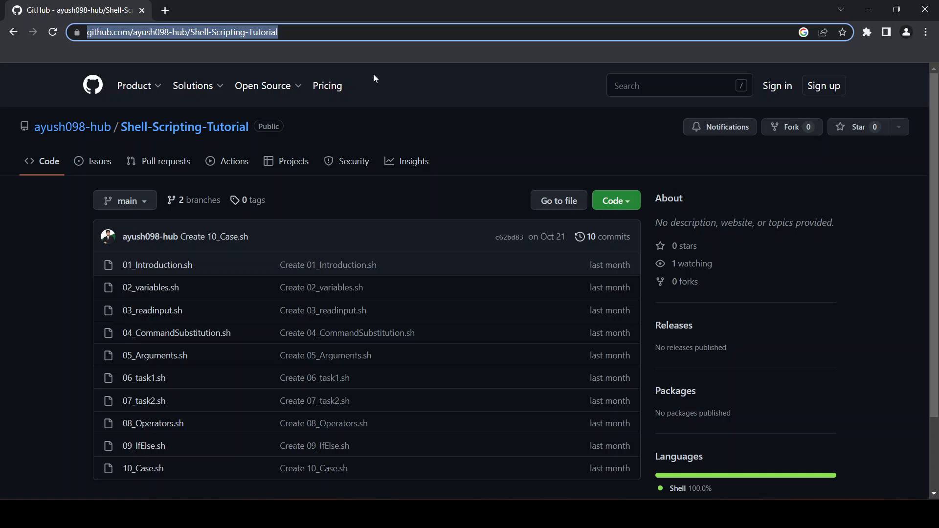
mouse_move(465, 247)
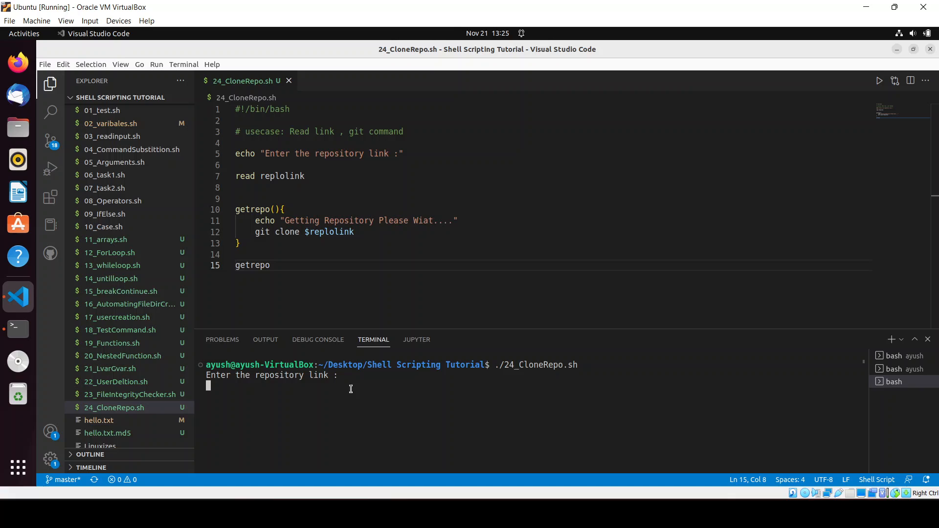
Run ./24_CloneRepo.sh with the GitHub URL so Shell-Scripting-Tutorial is cloned, then expand its folder.
type("https://github.com/ayush098-hub/Shell-Scripting-Tutorial")
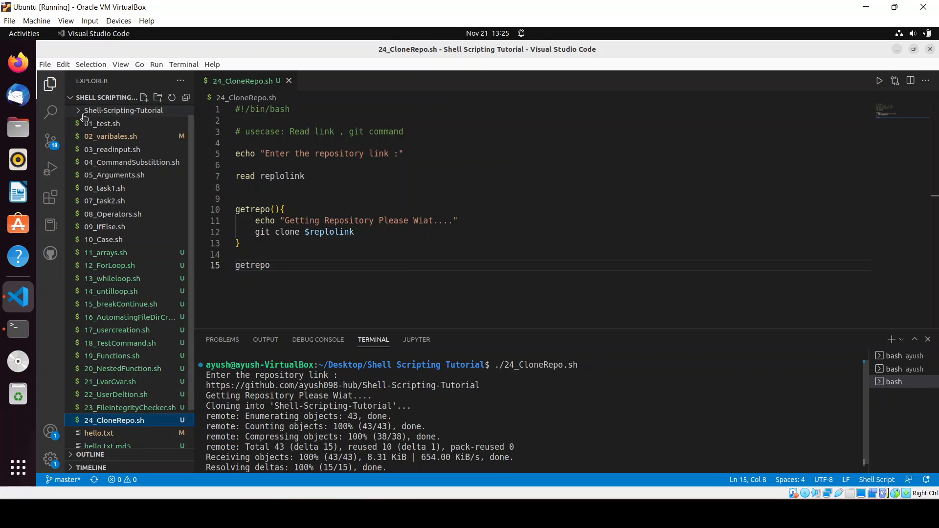
left_click(123, 111)
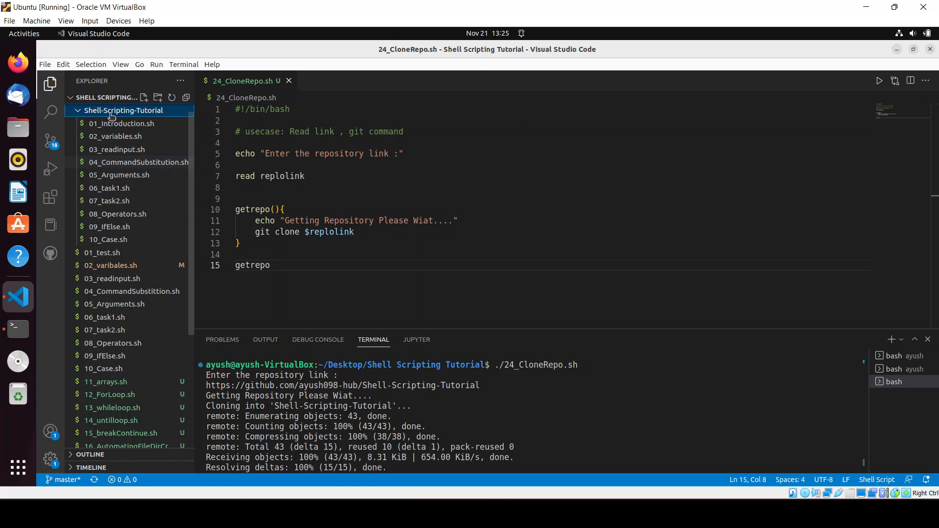
mouse_move(107, 239)
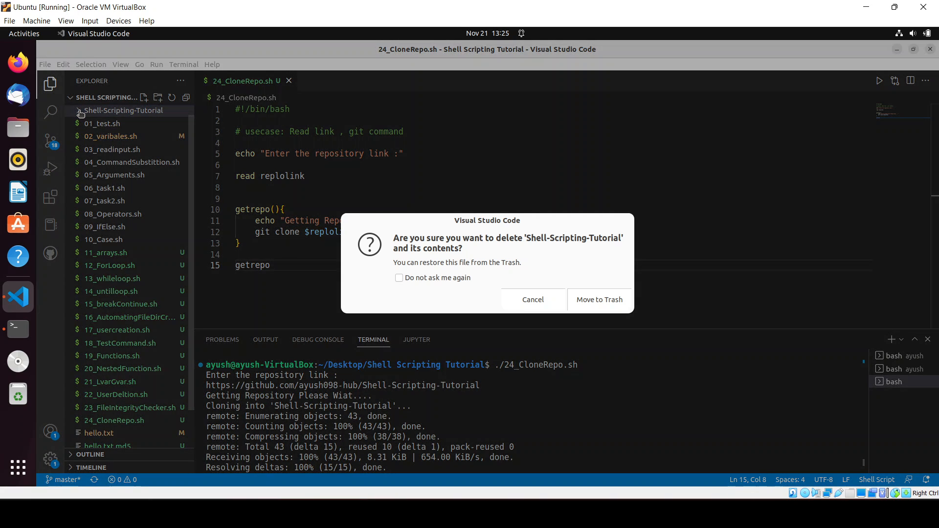
Delete the cloned Shell-Scripting-Tutorial folder by moving it to Trash.
left_click(598, 300)
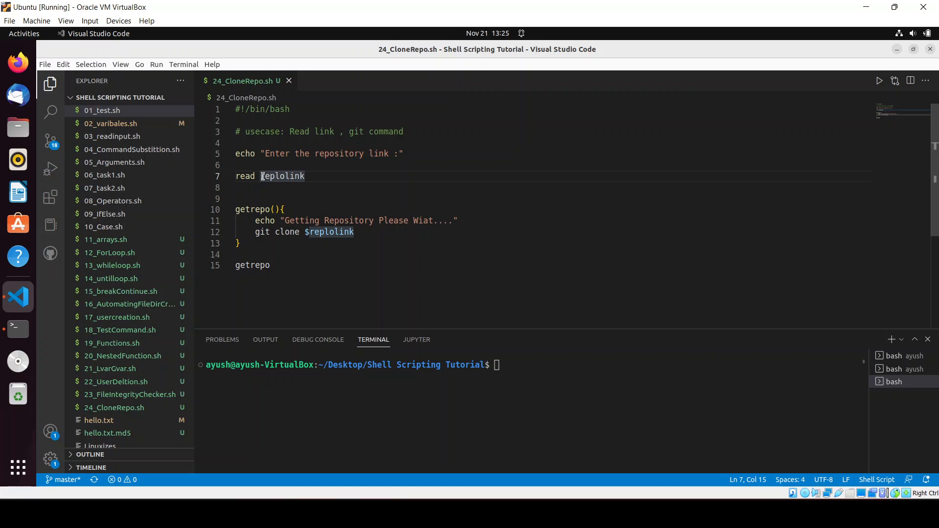
double_click(282, 175)
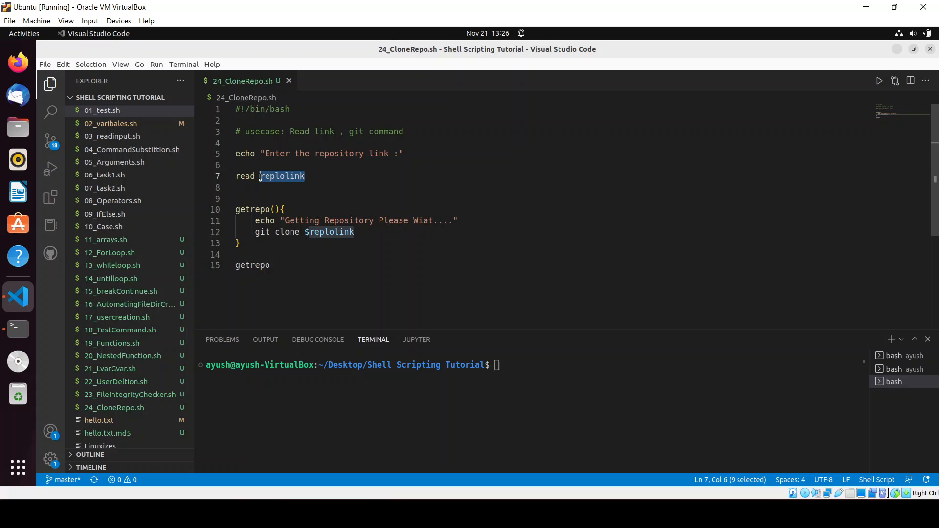
mouse_move(626, 370)
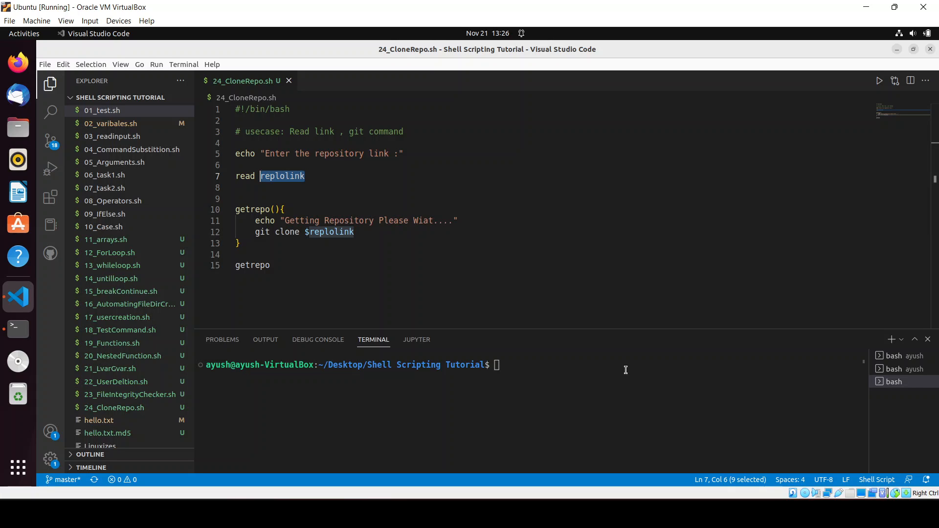